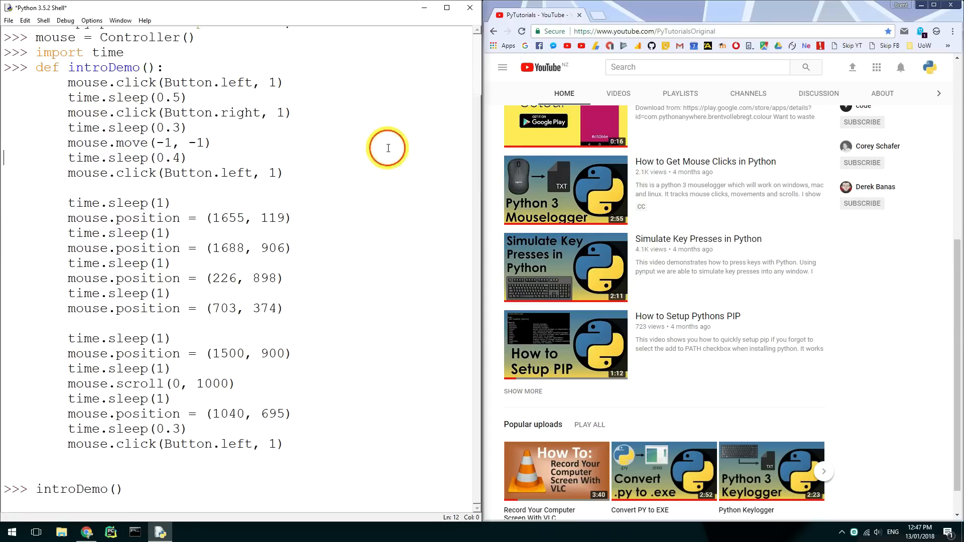
mouse_move(848, 459)
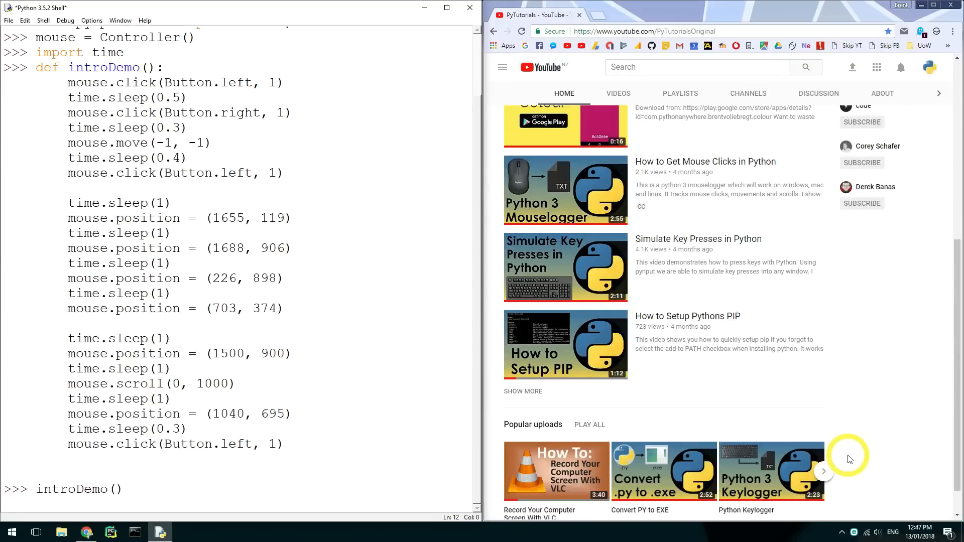
mouse_move(754, 458)
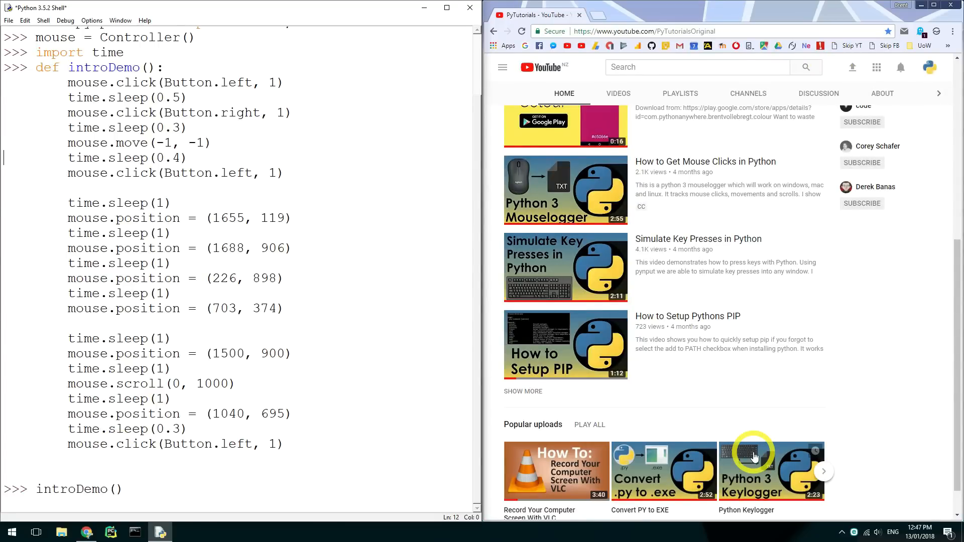
- Run introDemo() so it clicks, moves and scrolls across the YouTube channel page
click(770, 471)
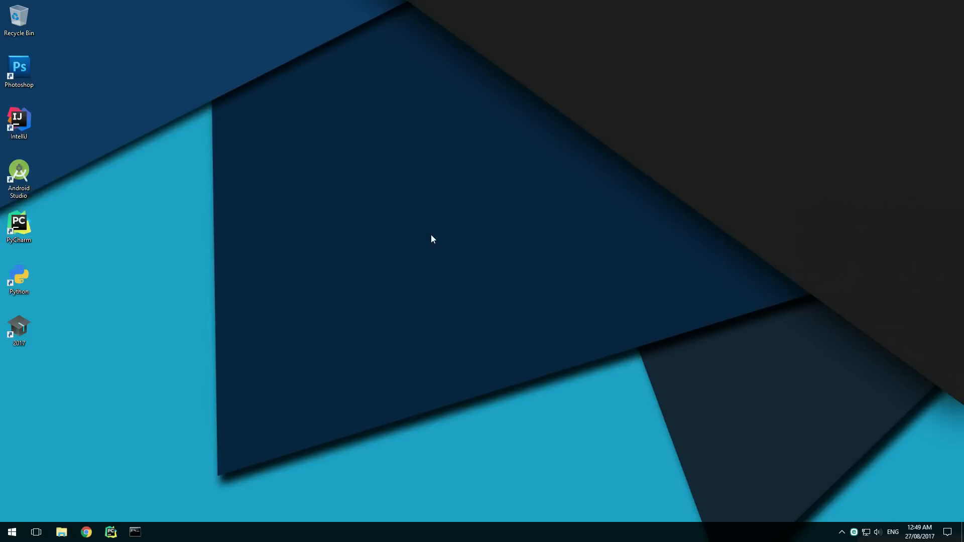
mouse_move(429, 243)
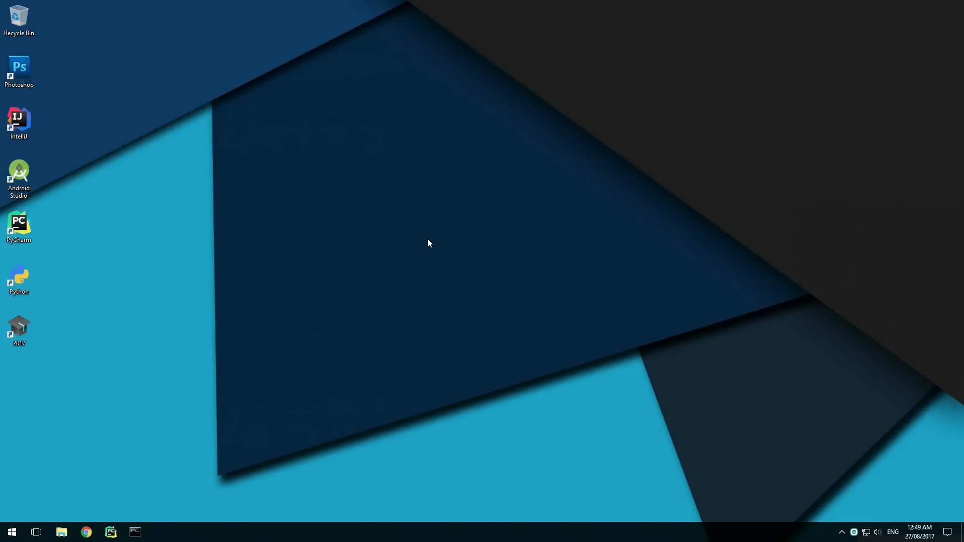
- Install pynput 1.3.7 by running pip install pynput in Command Prompt
click(135, 532)
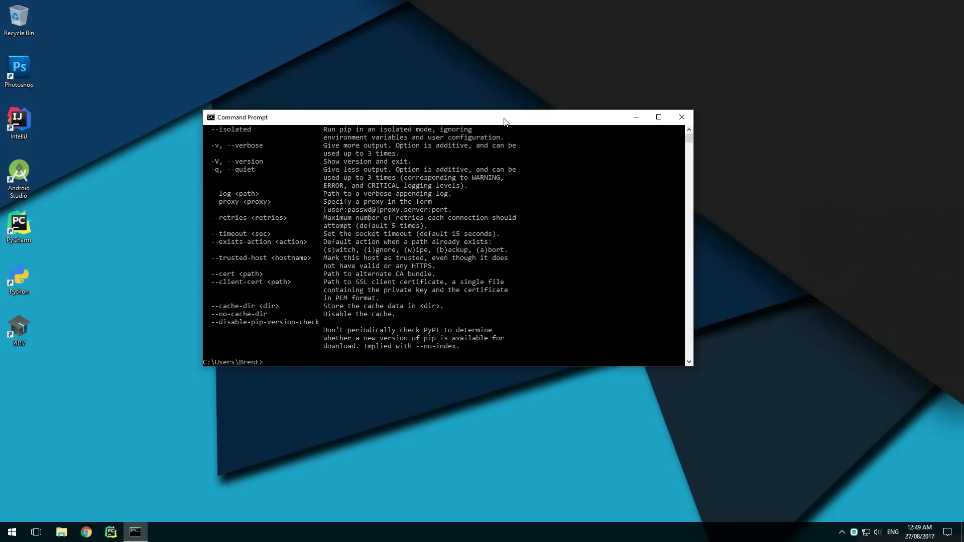
text(pip install)
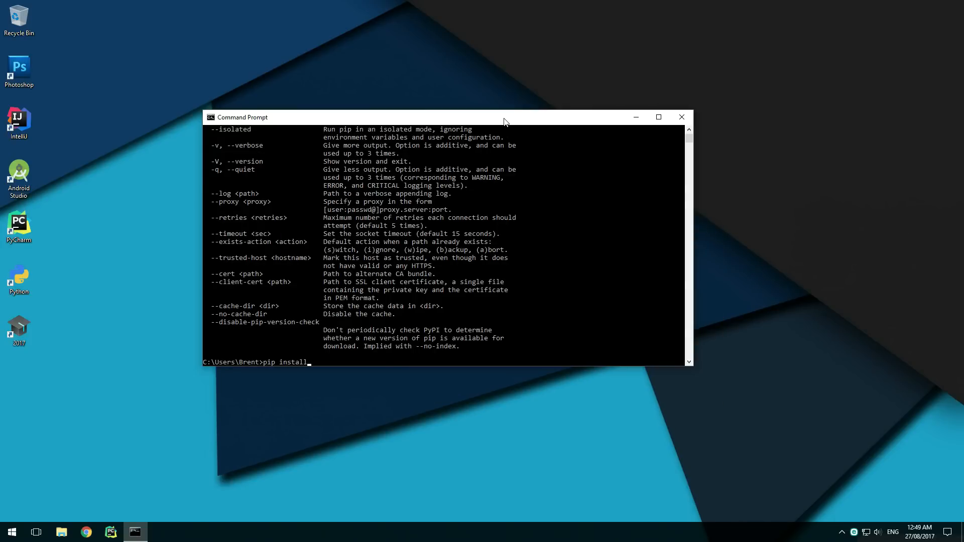
text(pynput)
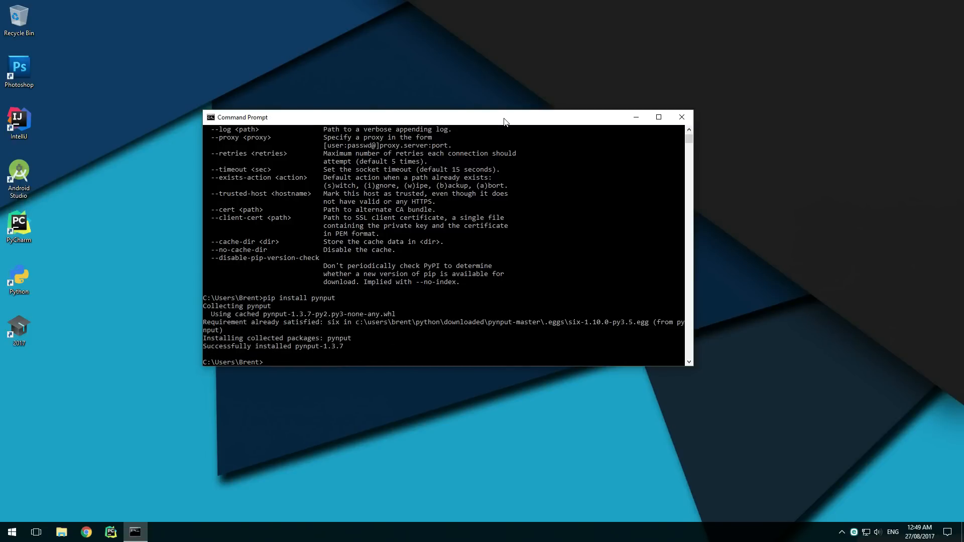
mouse_move(355, 217)
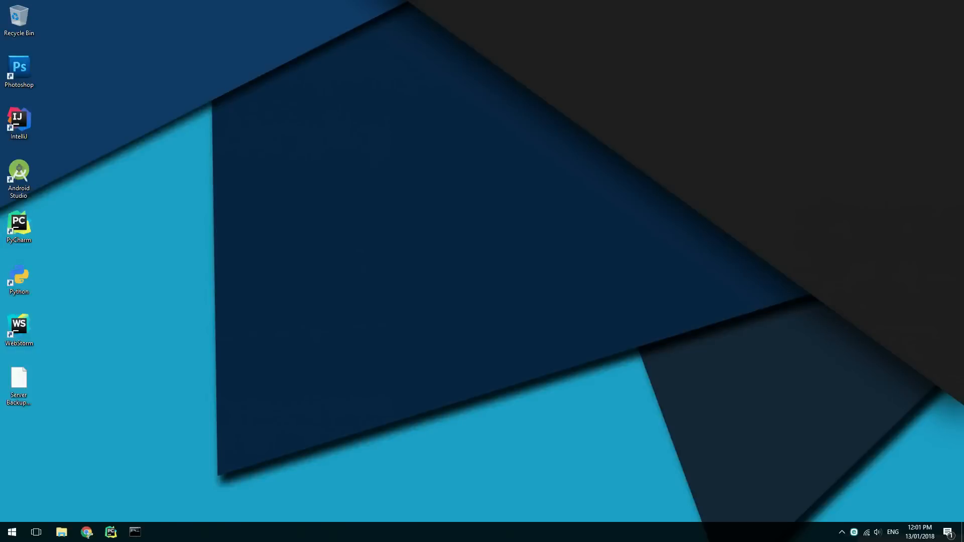
- Launch IDLE (Python 3.5 64-bit) from a 'pyt' Start search and maximize it
text(pyt)
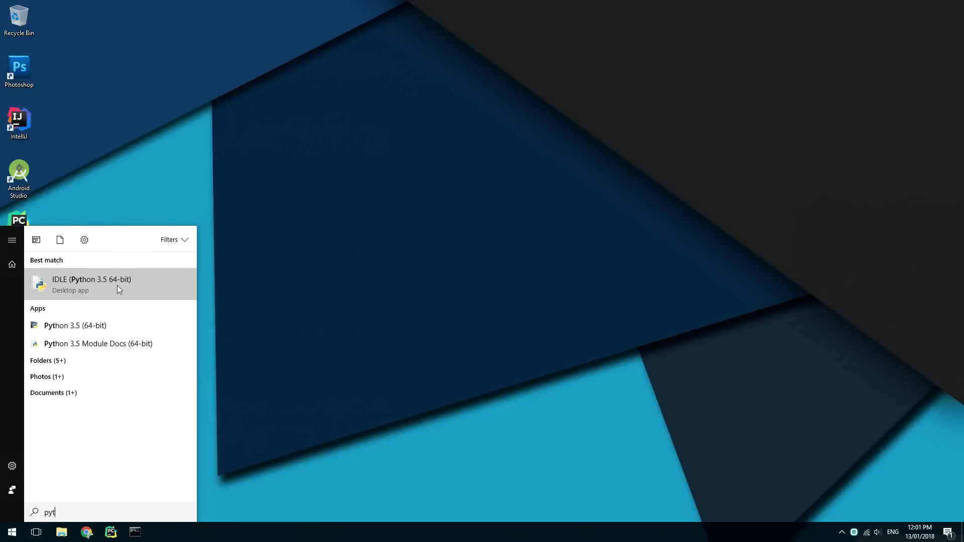
click(91, 284)
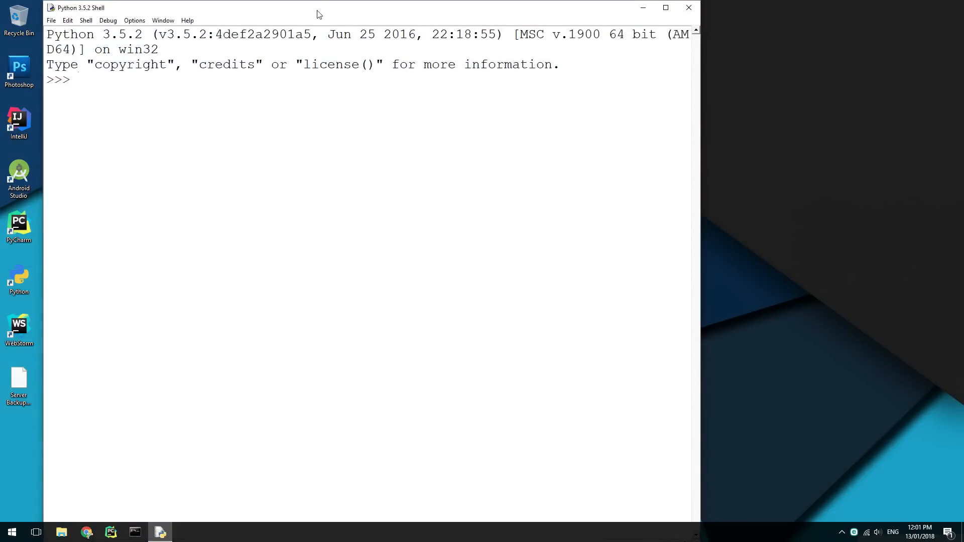
click(665, 6)
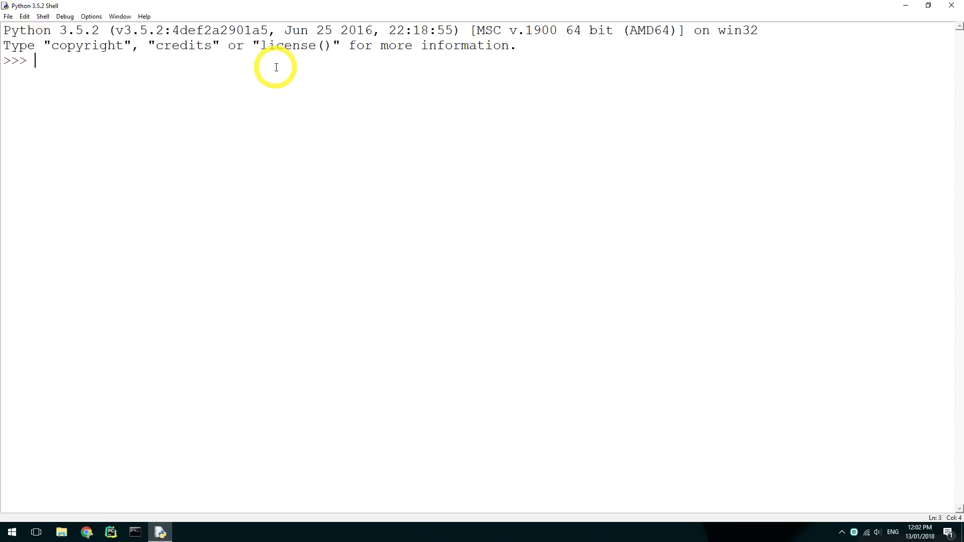
- Import Button and Controller from pynput.mouse and create mouse = Controller()
text(from p)
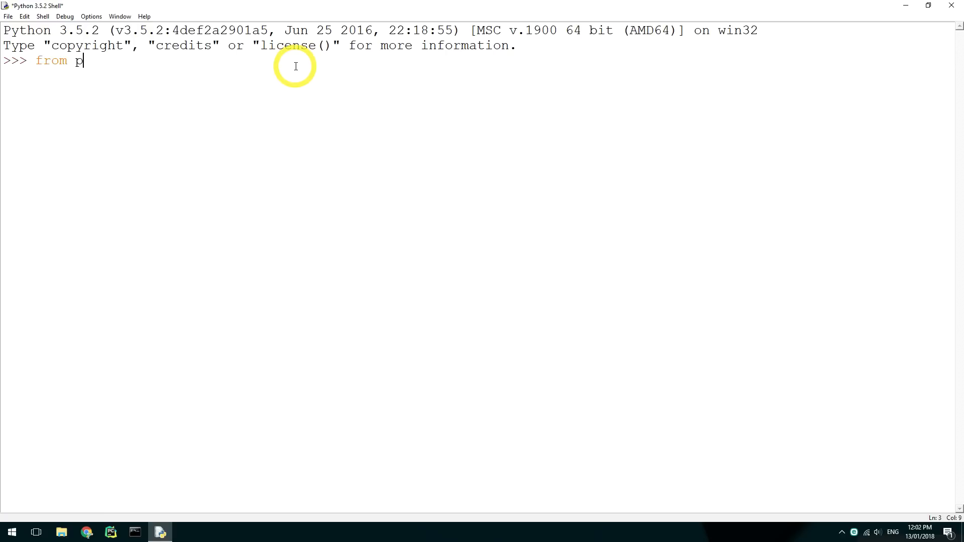
text(ynput.mouse import Button, Controller)
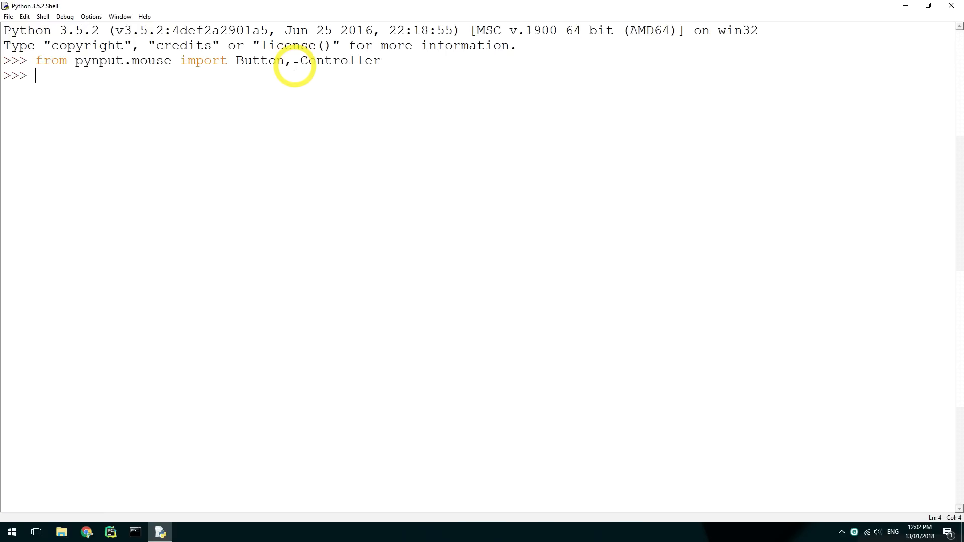
text(mouse = Controller()
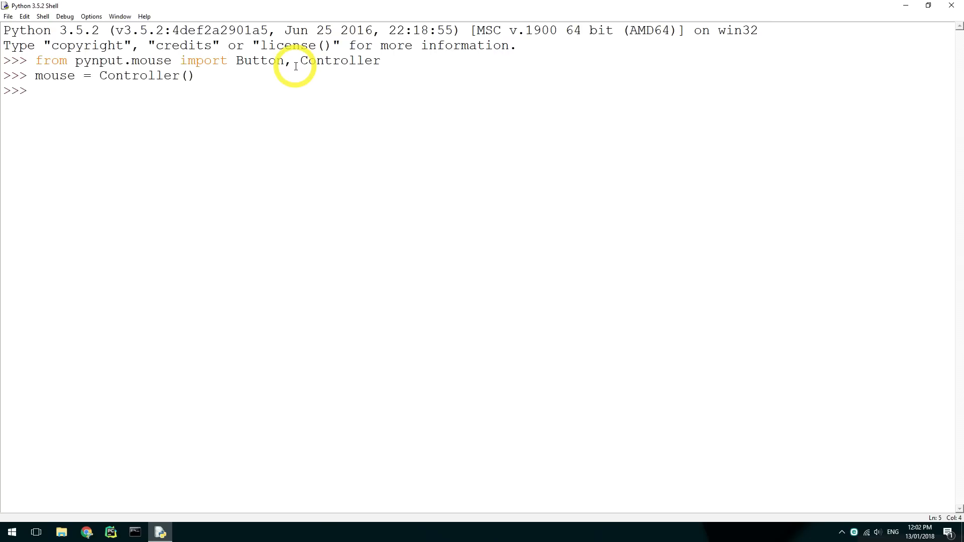
- Read mouse.position as (587, 131), then set it to (1500, 200)
text(mouse.)
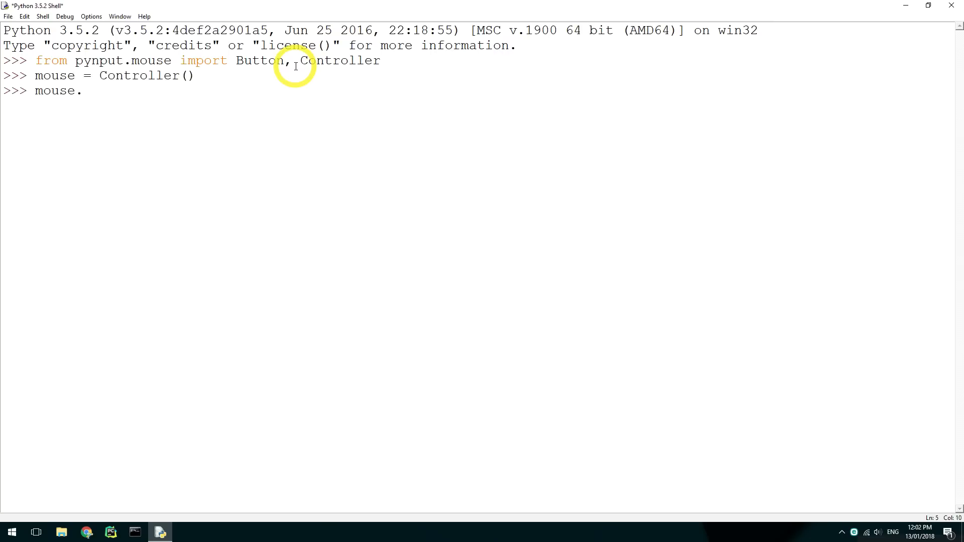
text(position)
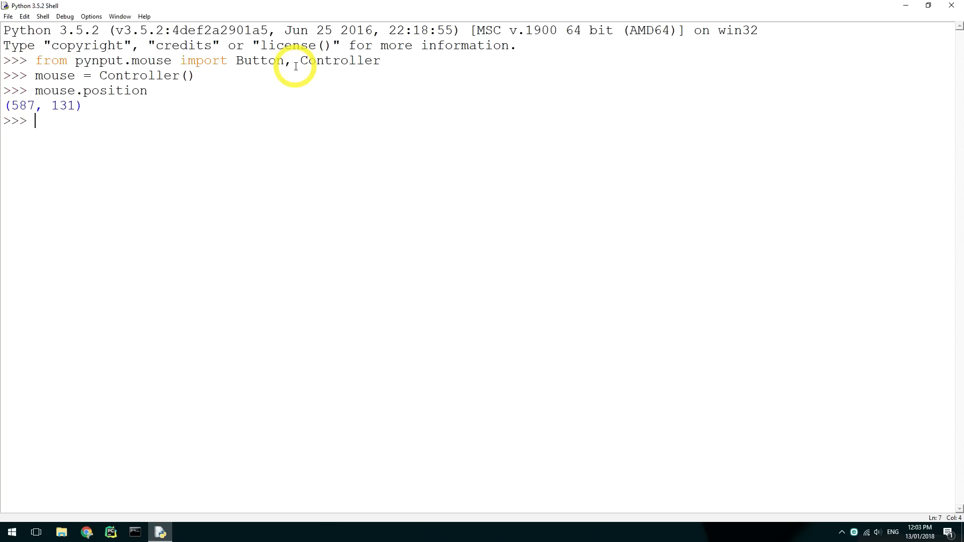
text(mouse.position = ()
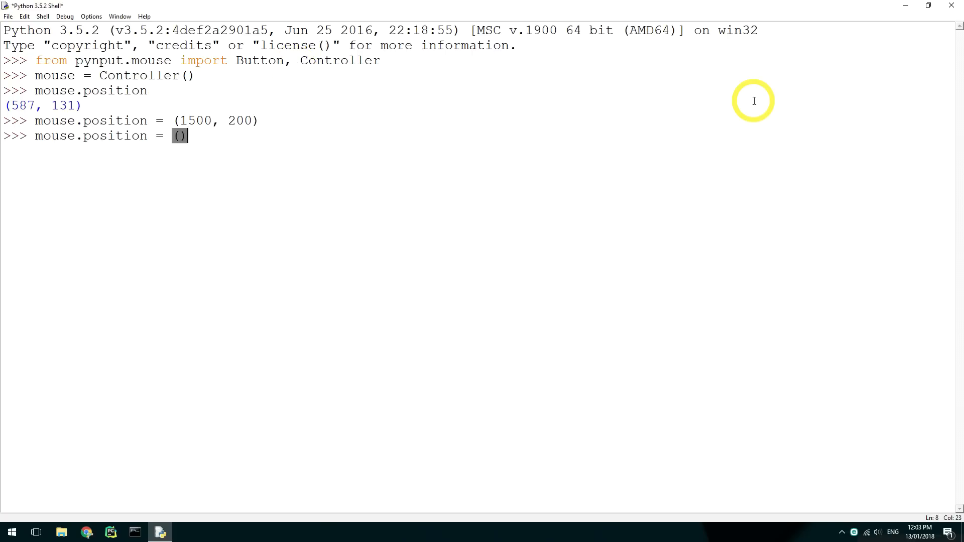
text(1300, 900)
key(enter)
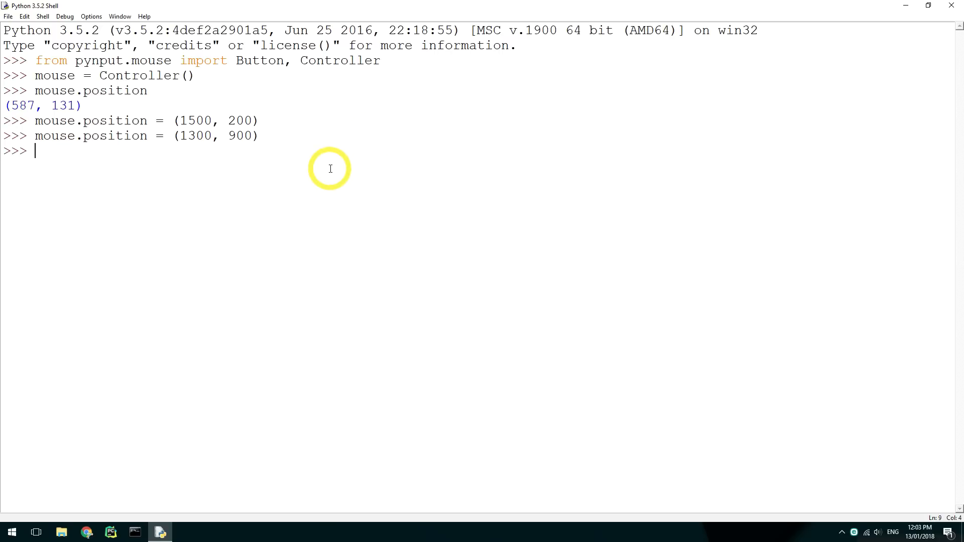
- Run mouse.move(20, -13), mouse.move(150, -130) and mouse.move(-150, 130)
text(mouse.move())
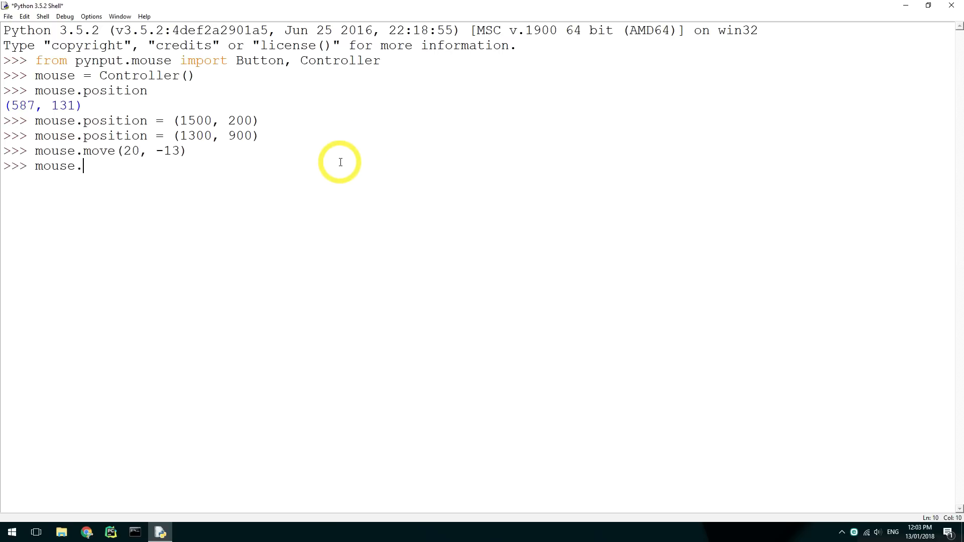
text(move(150, -130)
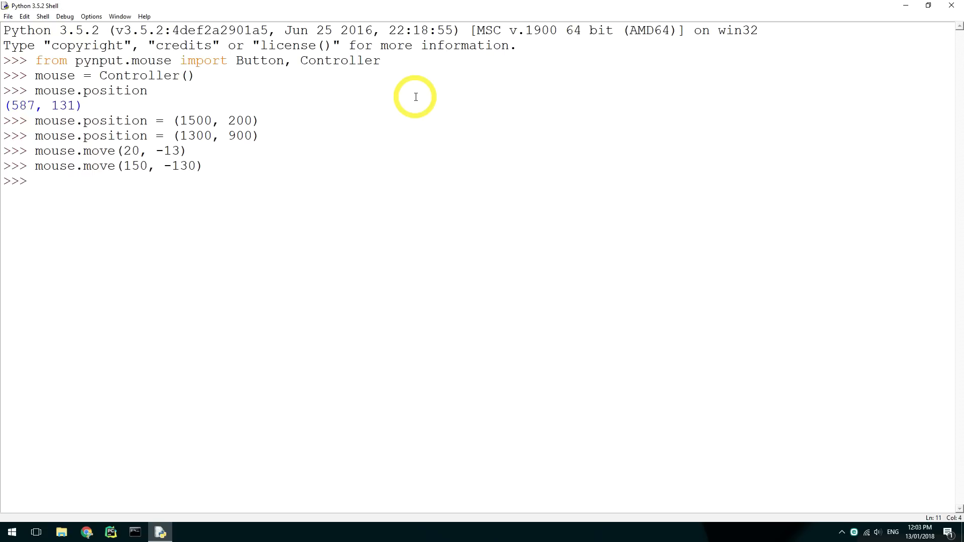
text(mouse.move())
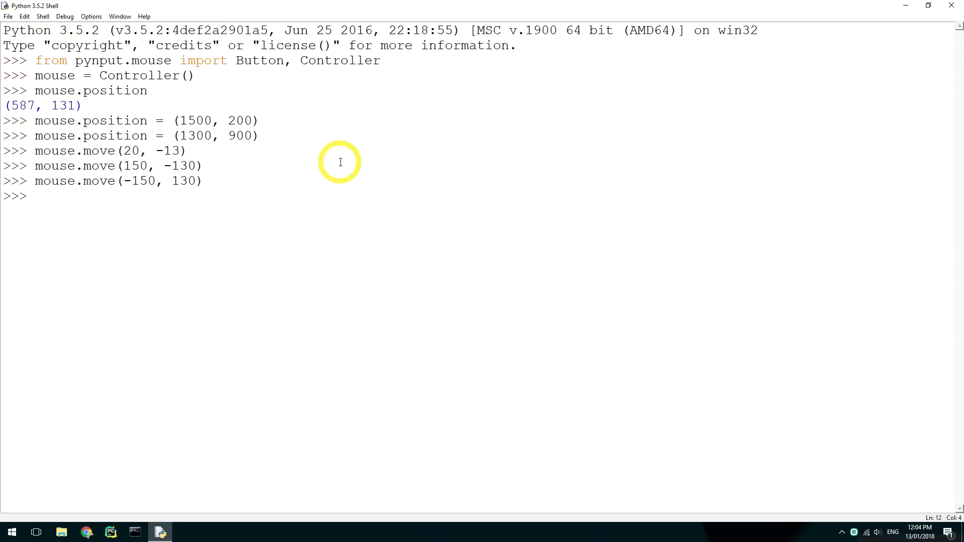
- Run mouse.click(Button.right, 1), mouse.click(Button.left, 1) and mouse.click(Button.left, 2)
text(mouse.click()
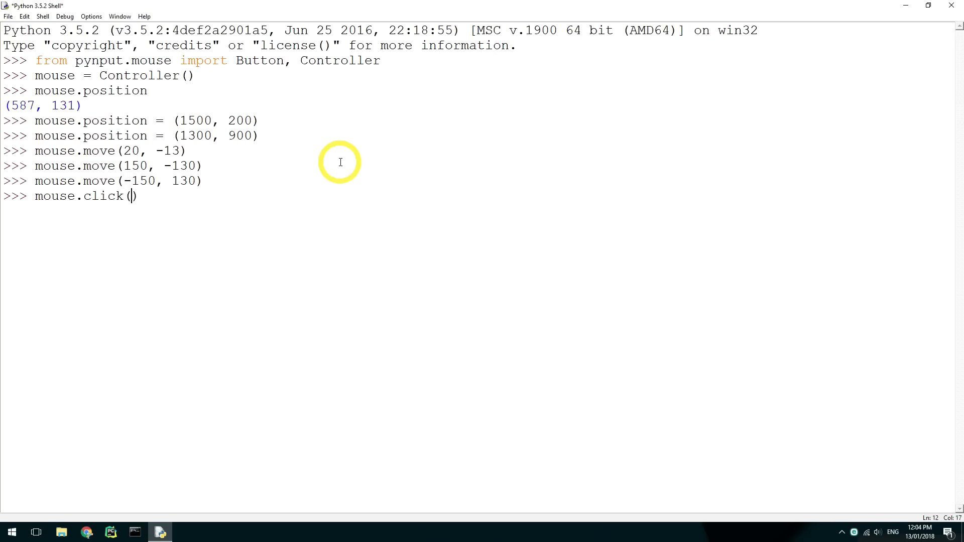
text(Button.right, 1)
text(mouse)
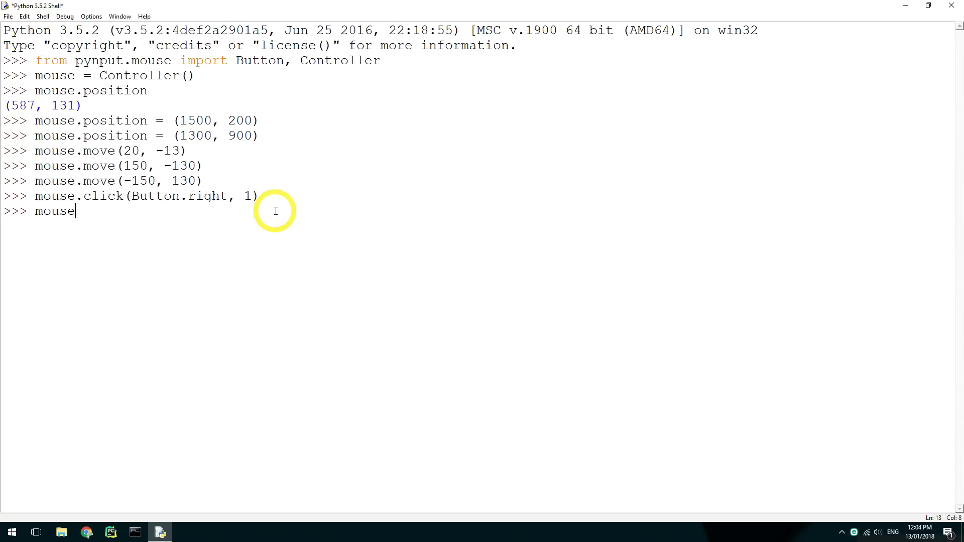
text(.click)
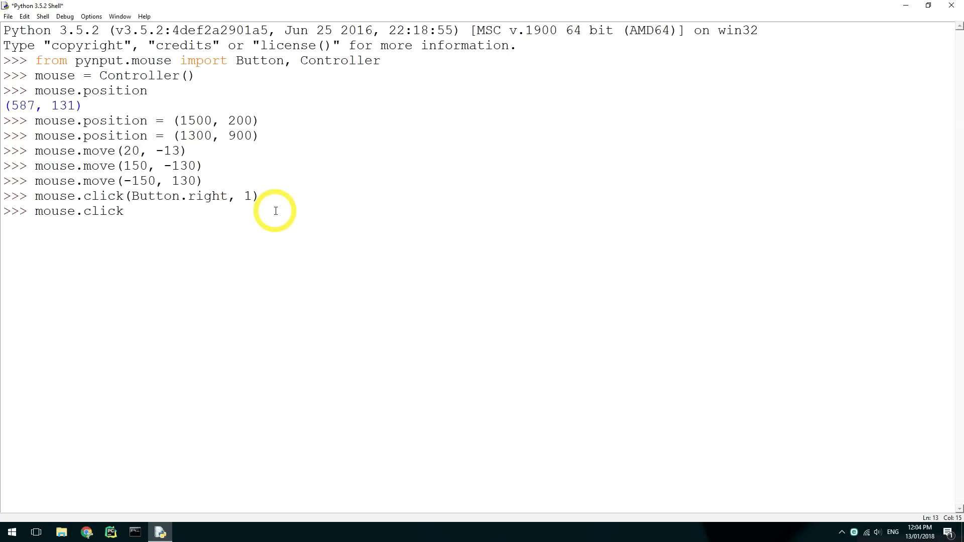
text((Button.left))
text(mouse.click)
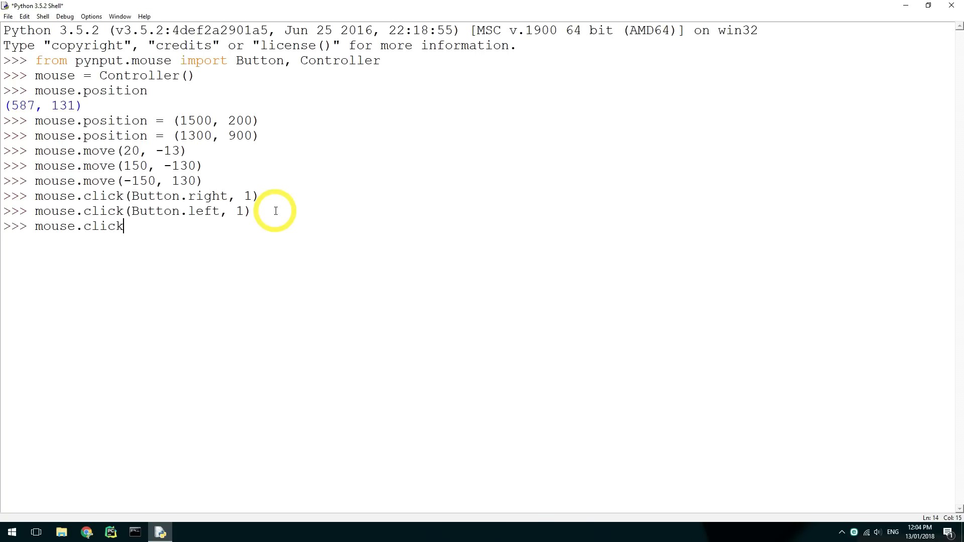
text((Button.left, 2))
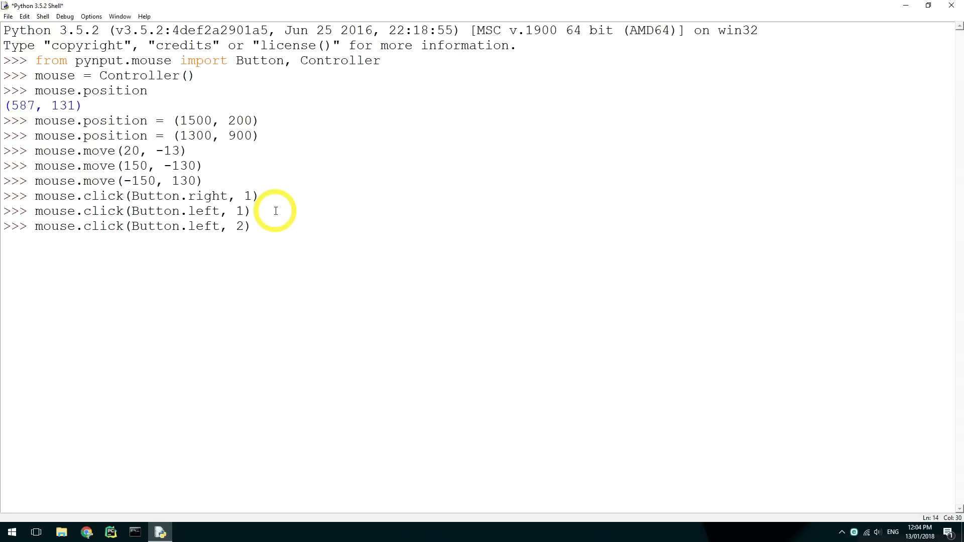
key(enter)
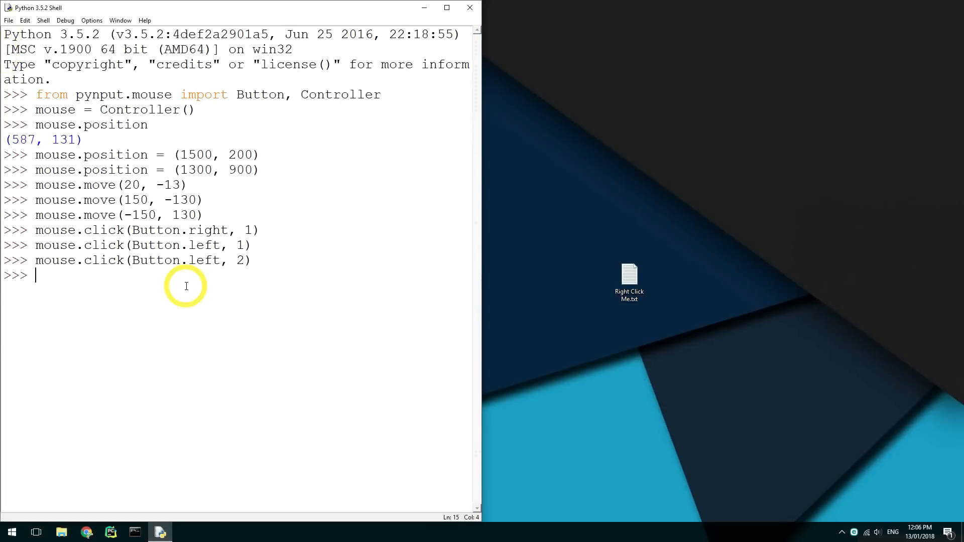
- Run mouse.press(Button.right) and start entering the matching mouse.release call
text(mouse.press(Button.right))
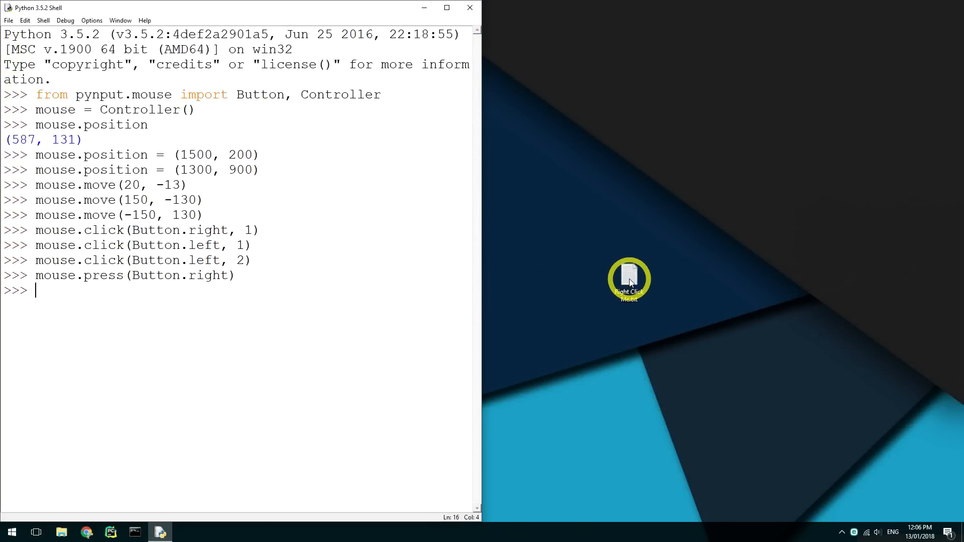
text(mouse.release(Button.right)
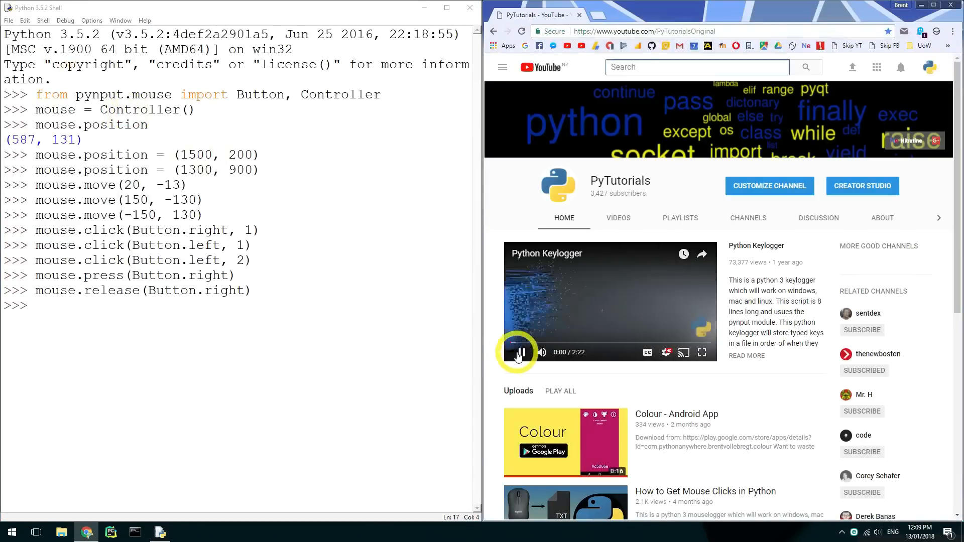
- Run mouse.scroll(0, -100), (0, 2) and (0, -200) to scroll the YouTube page
text(mouse.scroll)
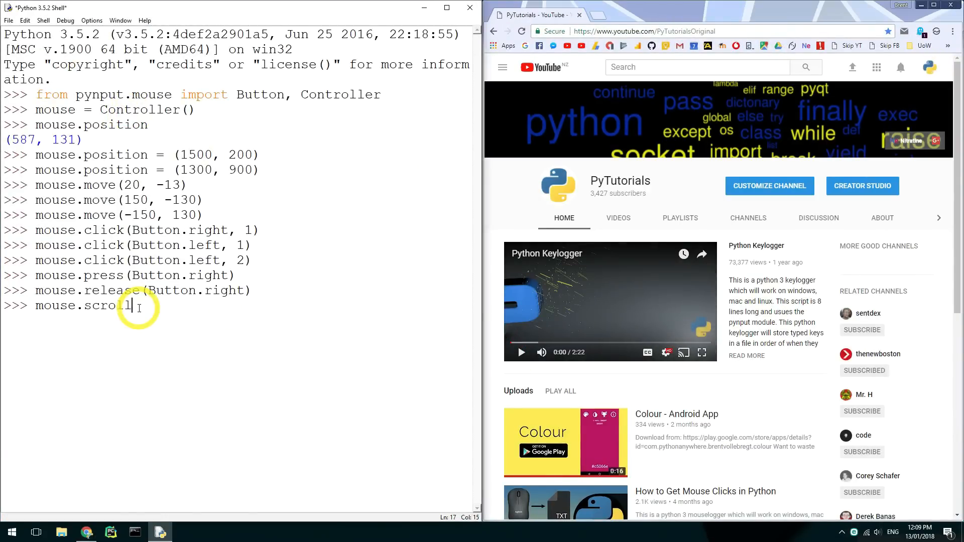
text((0, -100))
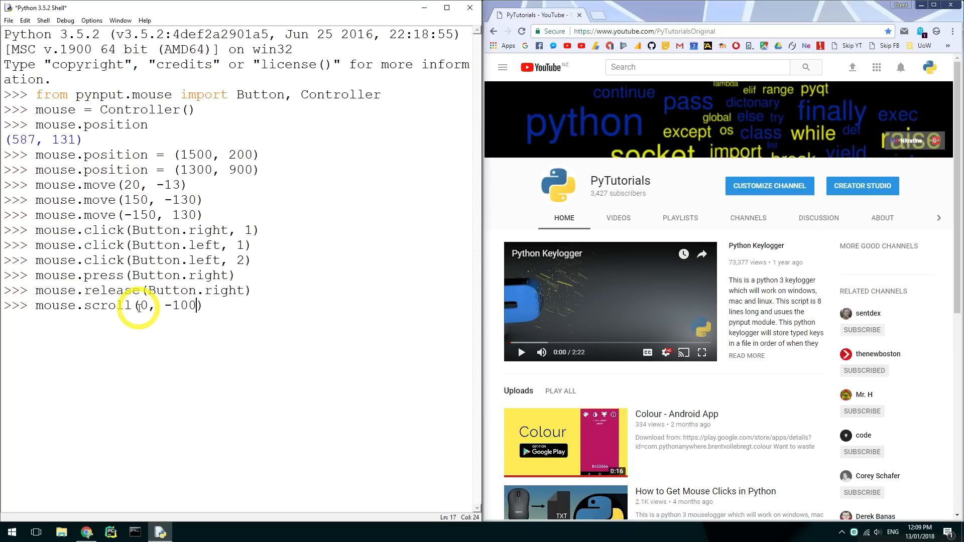
text(mouse)
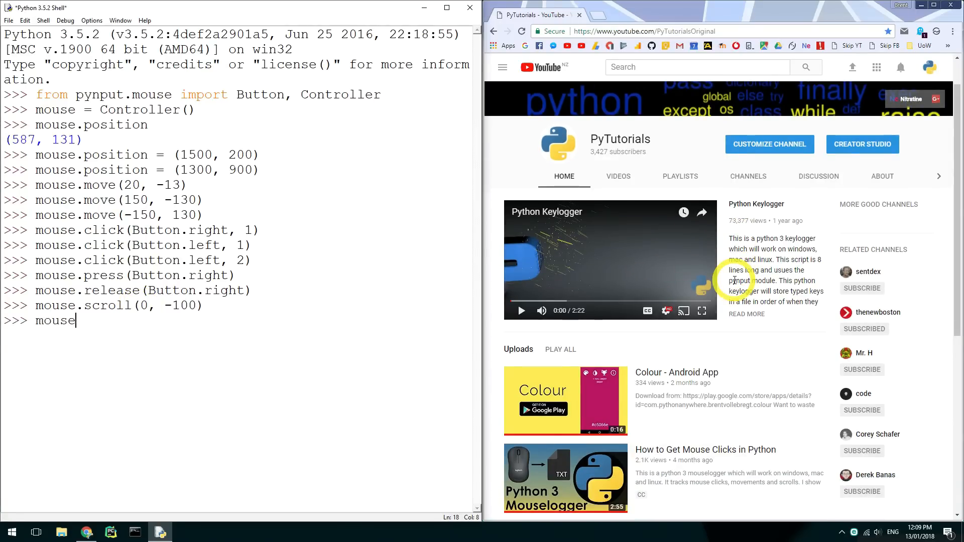
text(.scroll(0,m=)
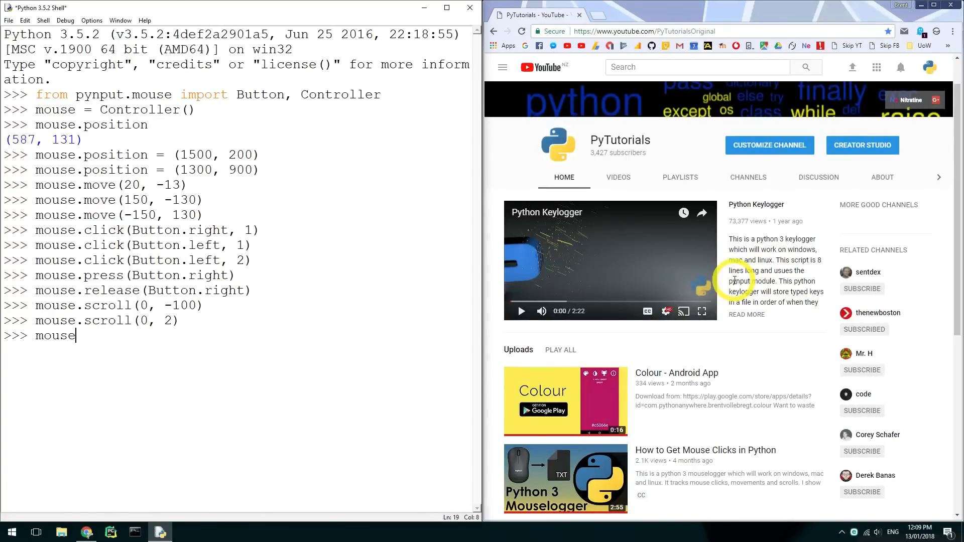
text(.scroll(0, -200)
text(mou)
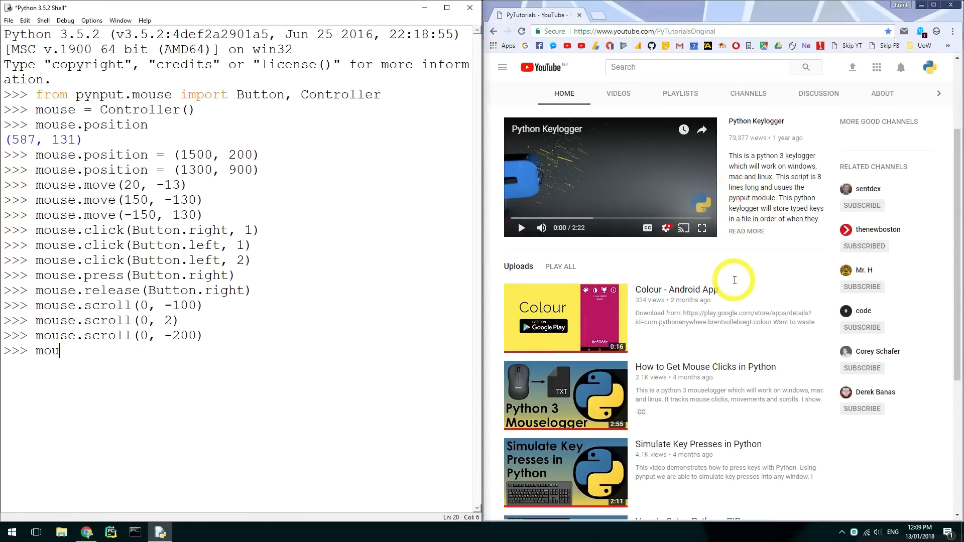
text(se.scroll(0,)
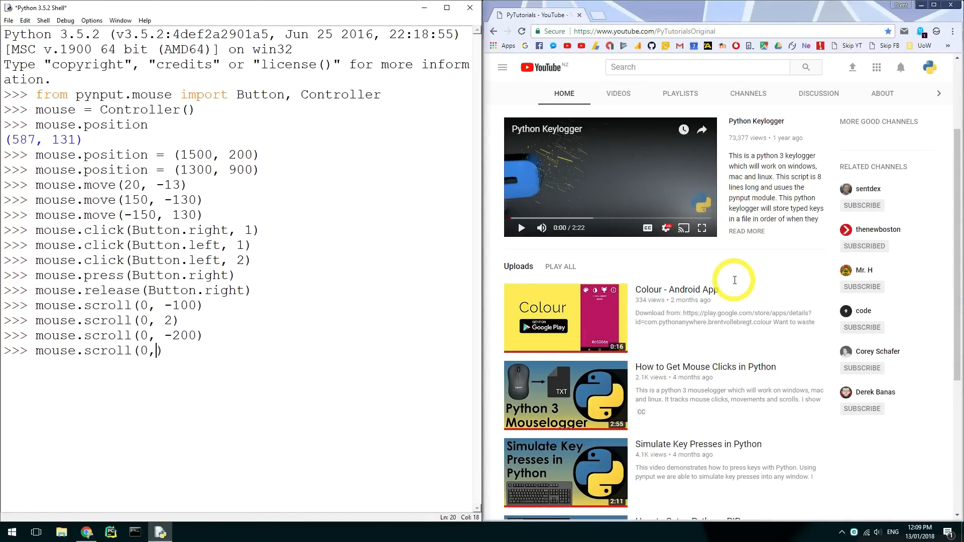